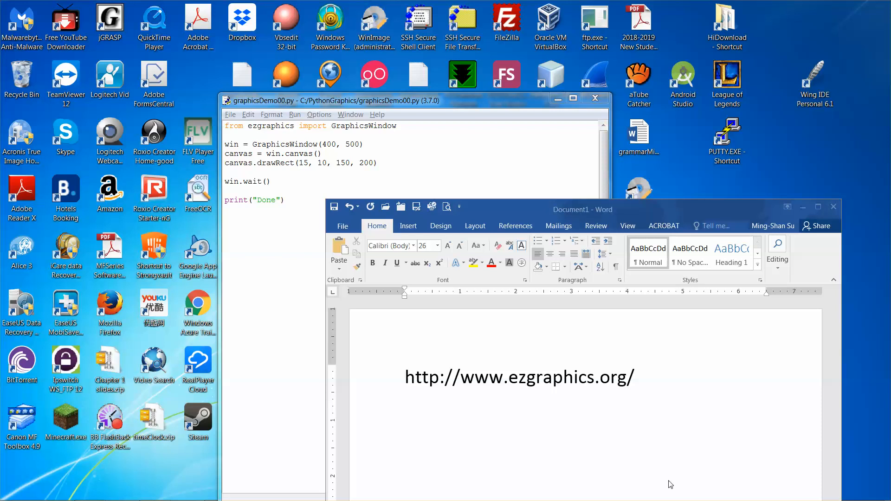
mouse_move(651, 465)
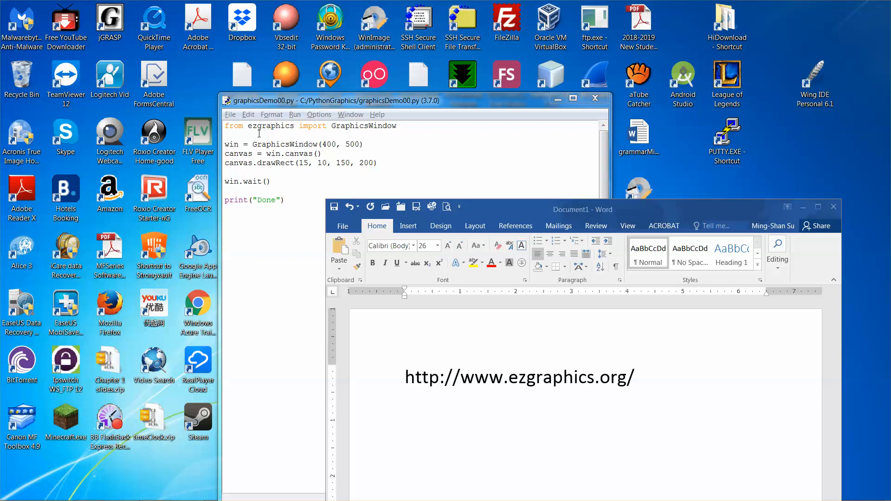
mouse_move(261, 131)
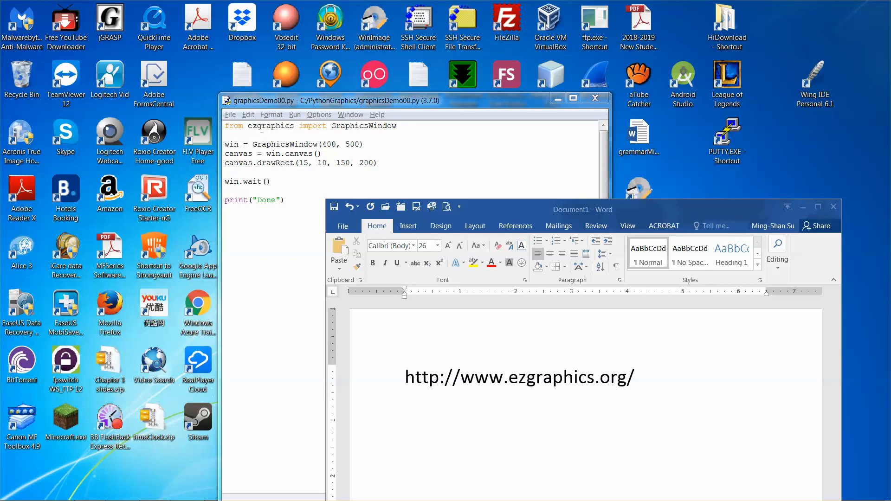
mouse_move(296, 127)
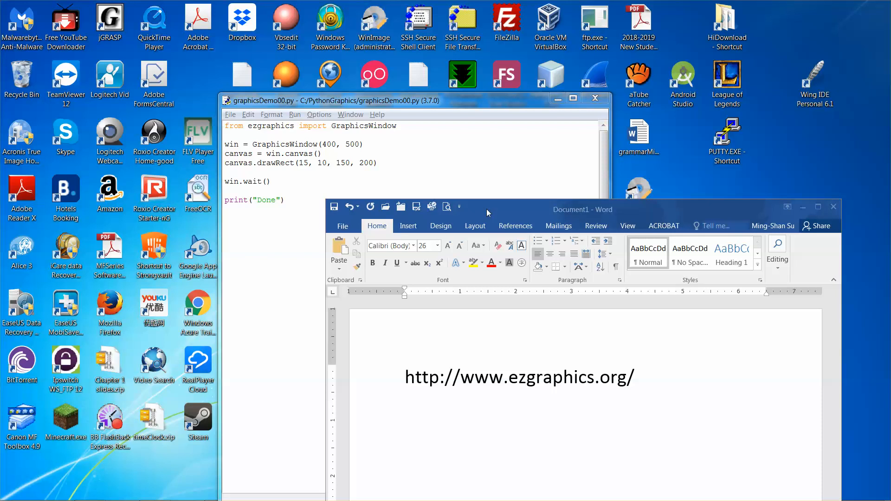
mouse_move(592, 423)
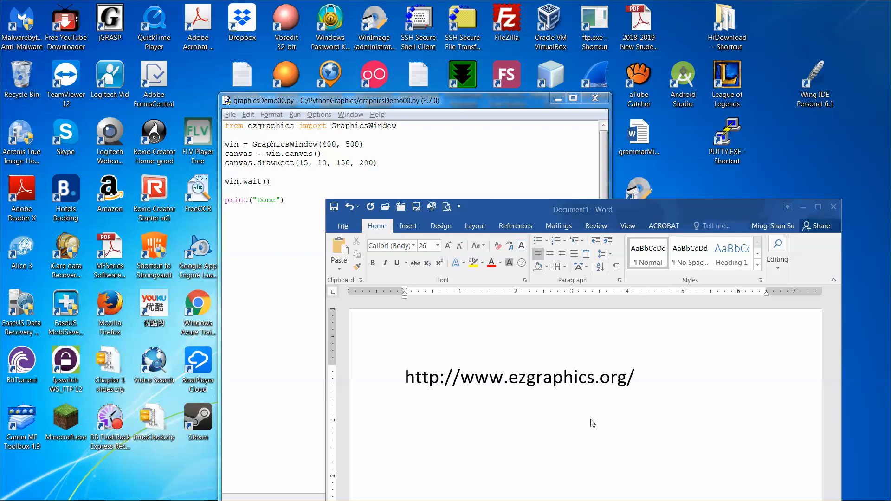
mouse_move(409, 390)
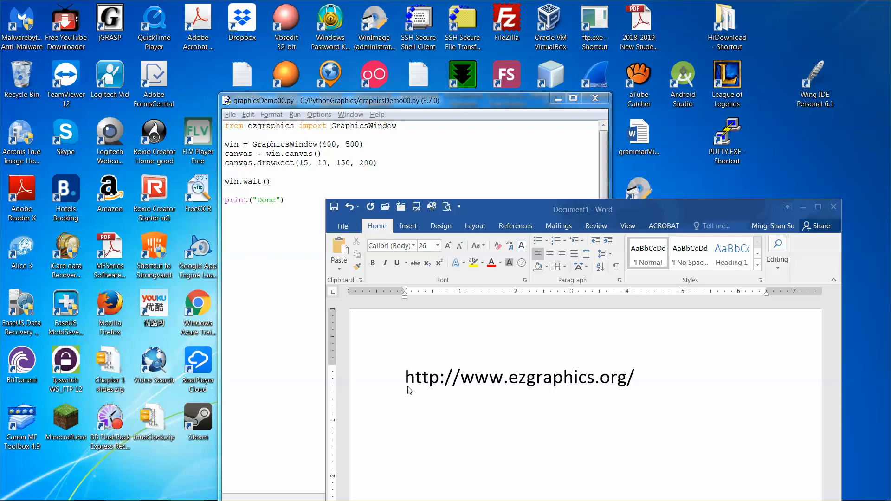
mouse_move(510, 388)
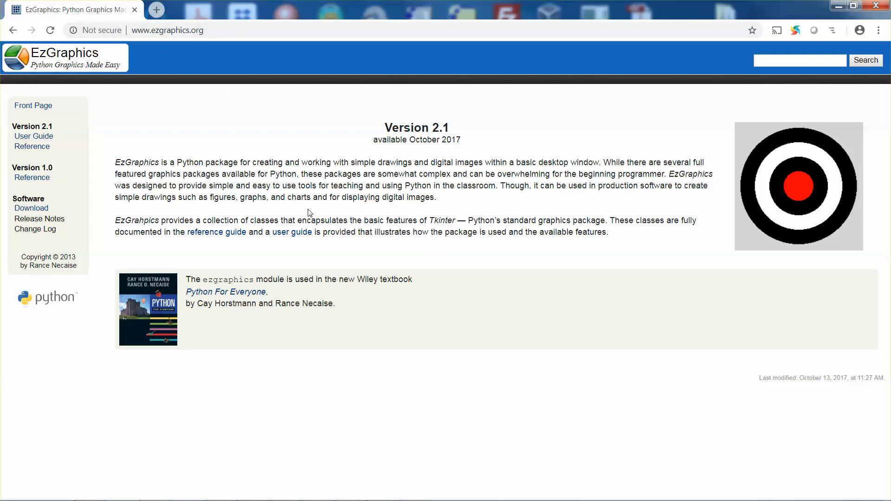
Save ezgraphics-2.1.tar.gz from the EzGraphics Download page into the Downloads folder
left_click(31, 208)
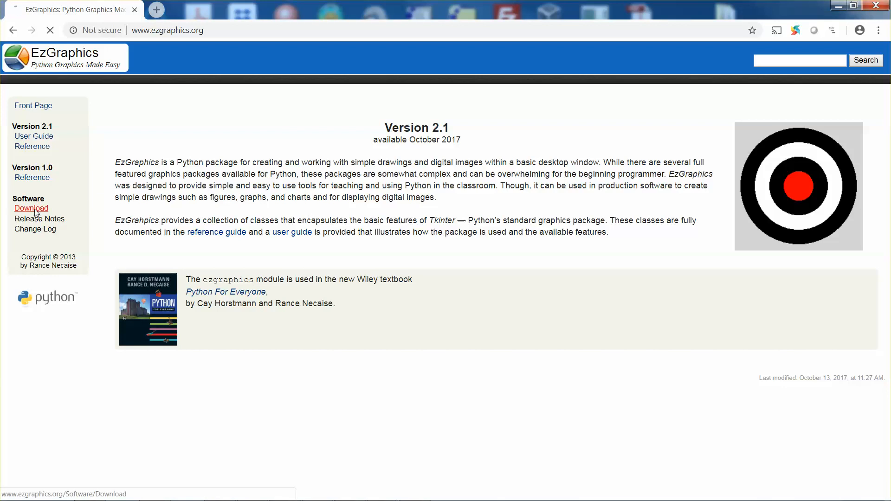
left_click(30, 208)
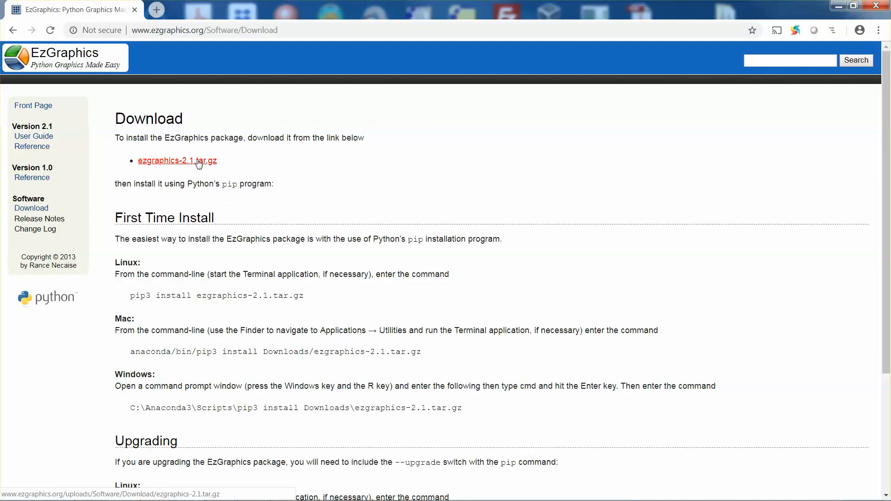
right_click(177, 161)
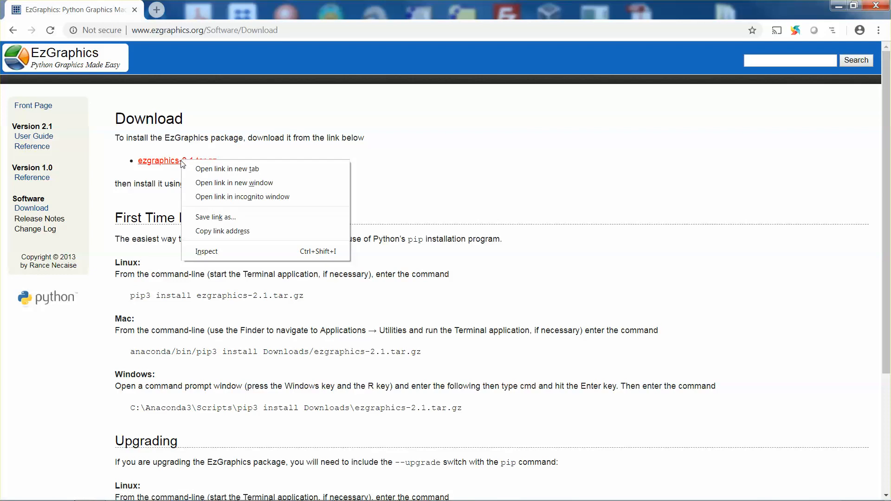
left_click(215, 217)
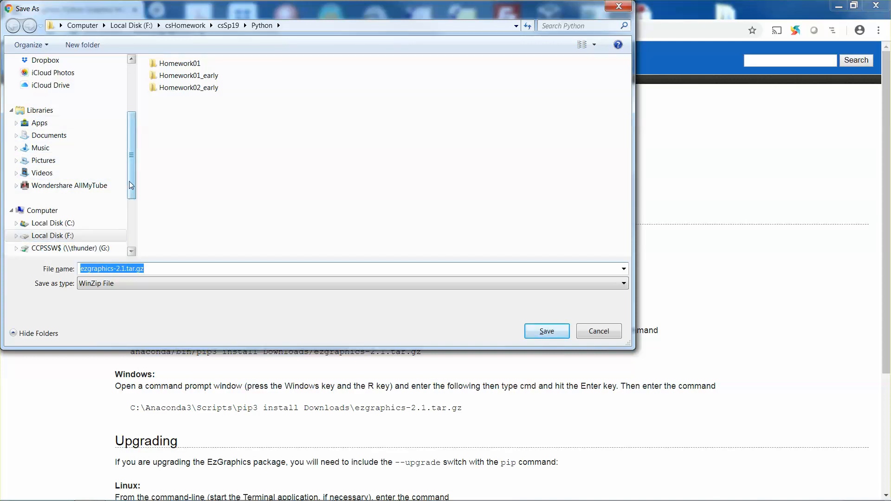
scroll("down", 3)
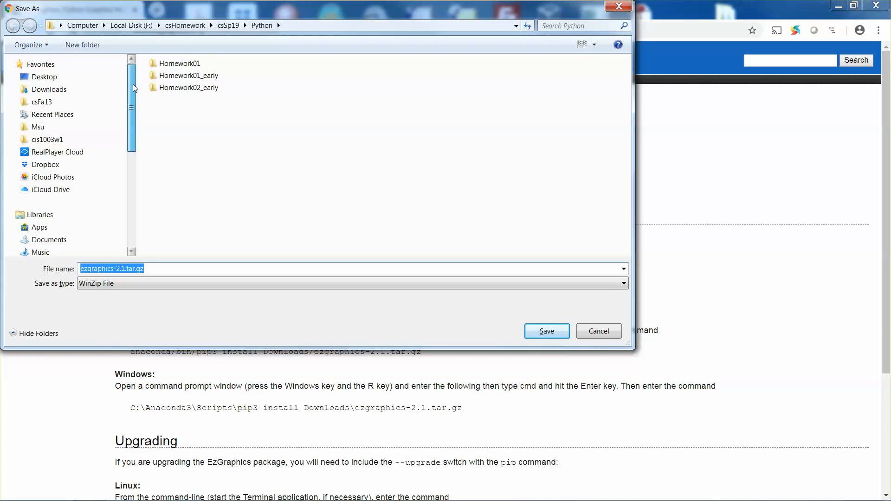
left_click(50, 89)
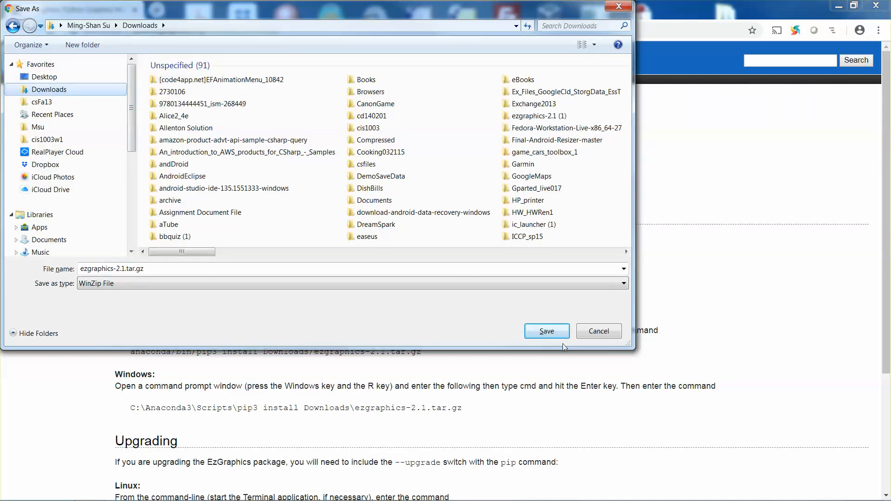
left_click(545, 331)
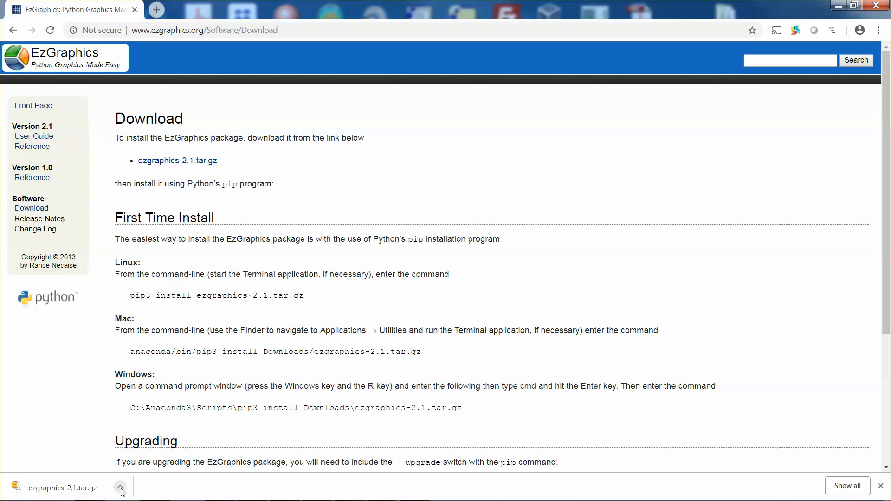
Extract ezgraphics-2.1.tar.gz with WinZip into a new ezgraphics-2.1 folder in Downloads
left_click(119, 487)
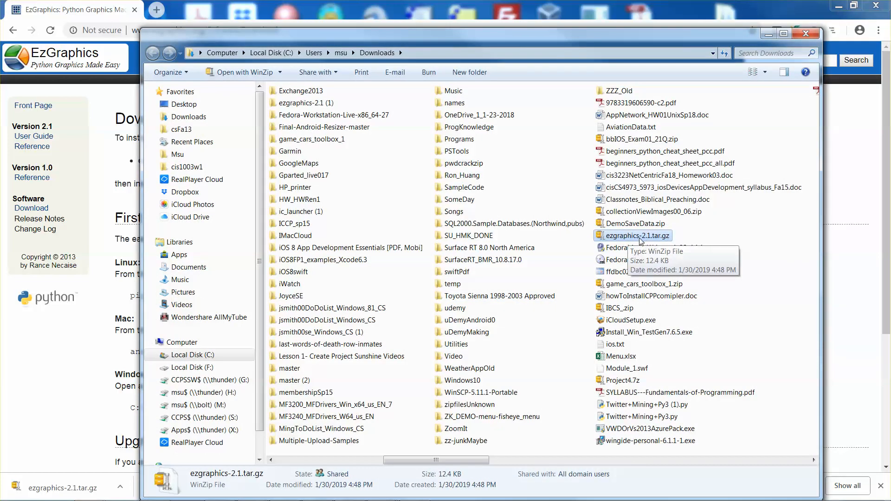
right_click(636, 235)
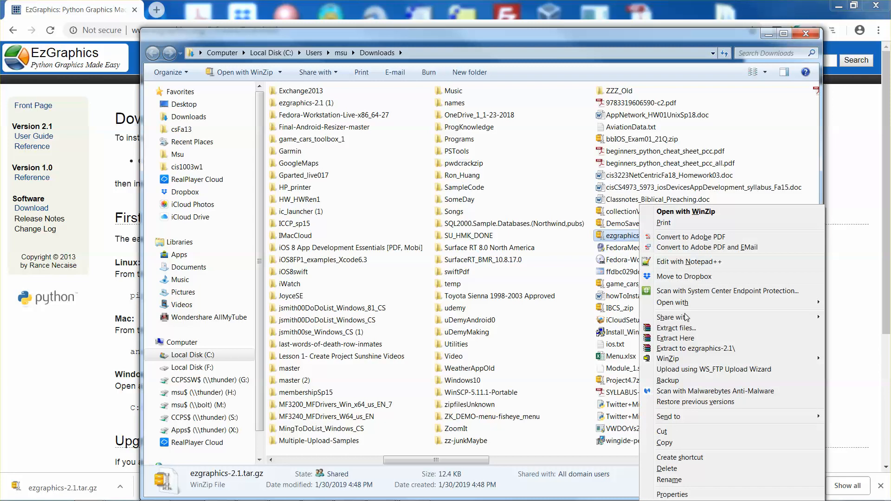
mouse_move(700, 356)
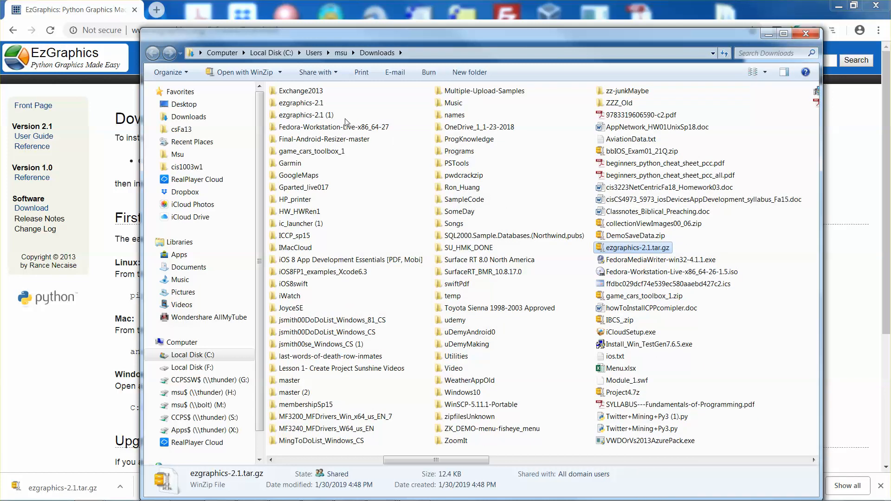
left_click(301, 103)
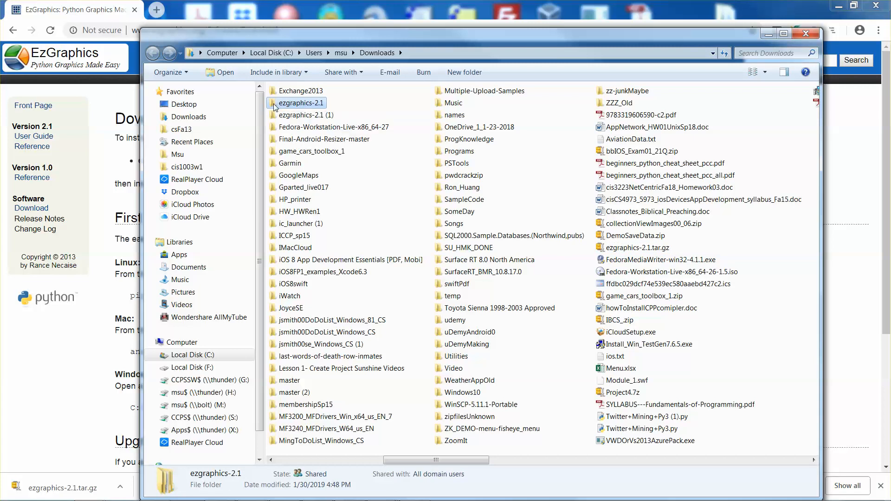
In the inner ezgraphics-2.1 folder, rename the __init__.py duplicate to ezgraphics.py and copy it
double_click(302, 103)
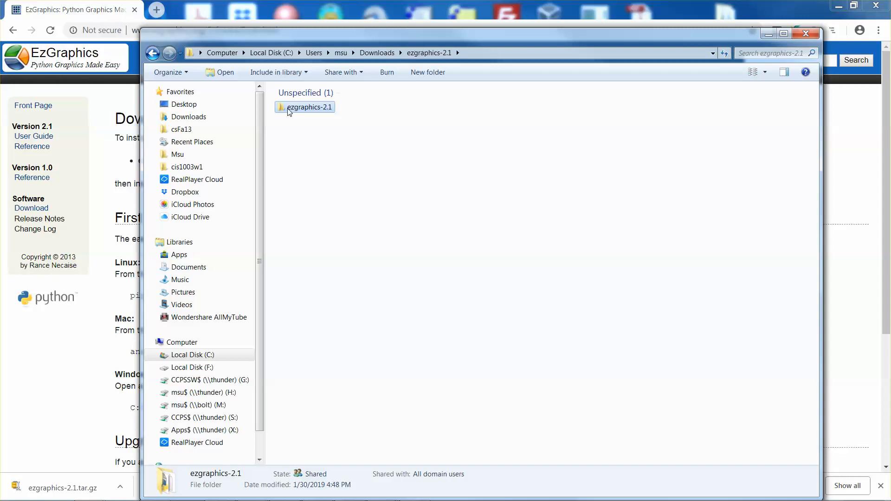
double_click(305, 107)
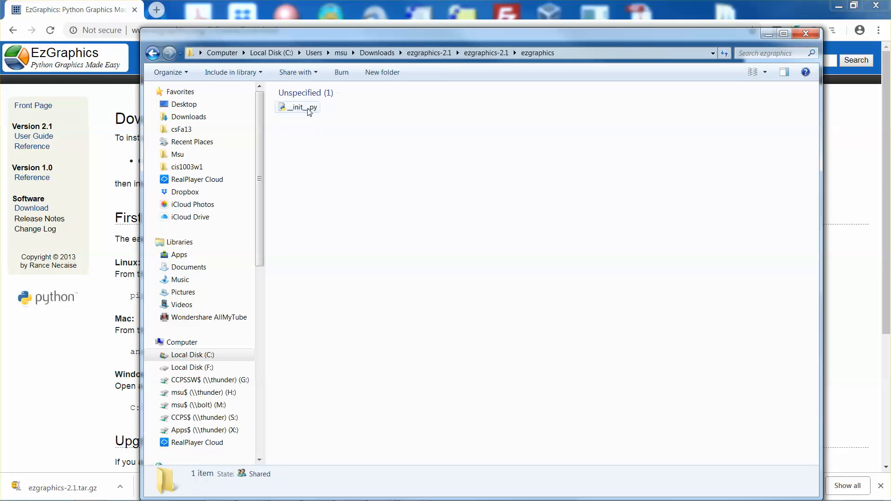
mouse_move(289, 116)
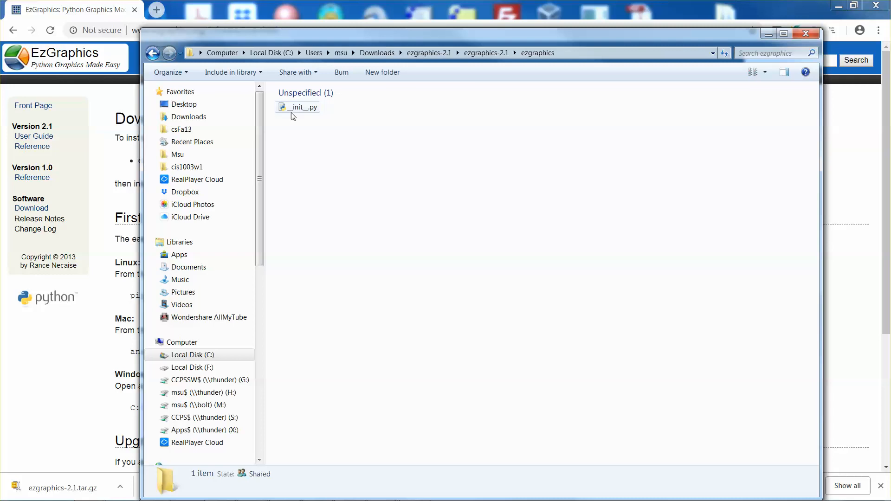
mouse_move(303, 112)
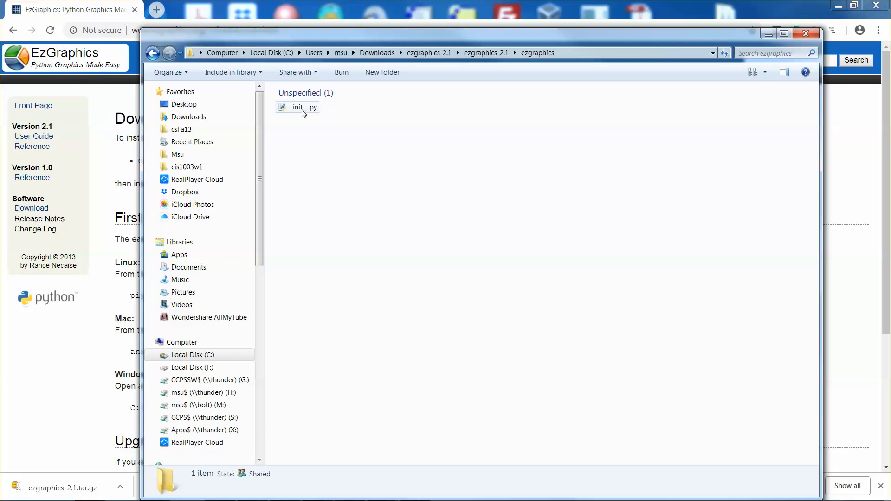
right_click(298, 107)
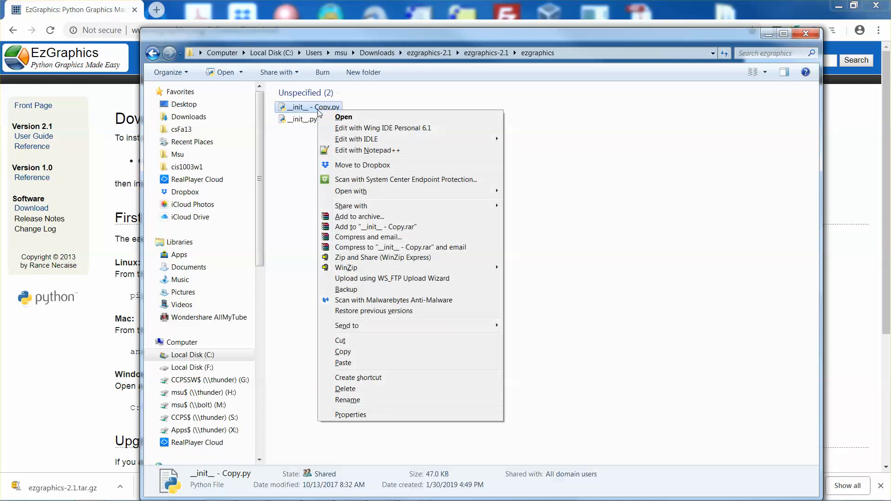
left_click(347, 399)
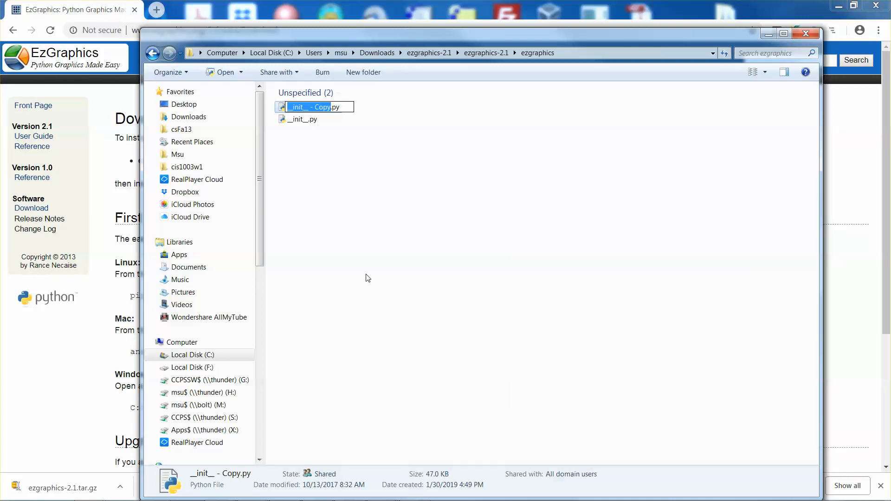
type("ezgraphics.py")
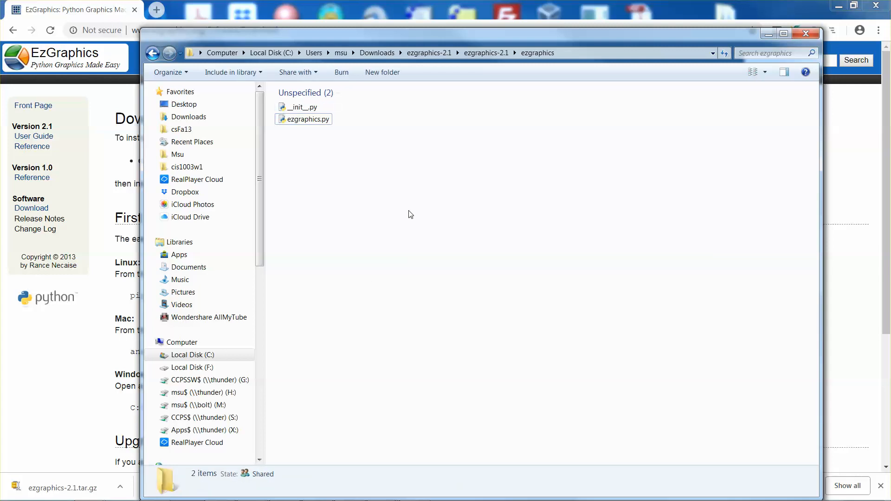
right_click(303, 118)
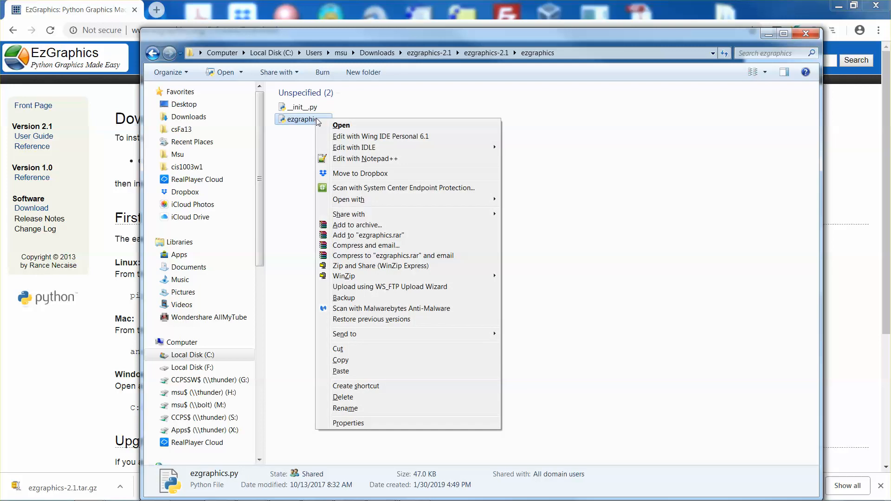
left_click(375, 368)
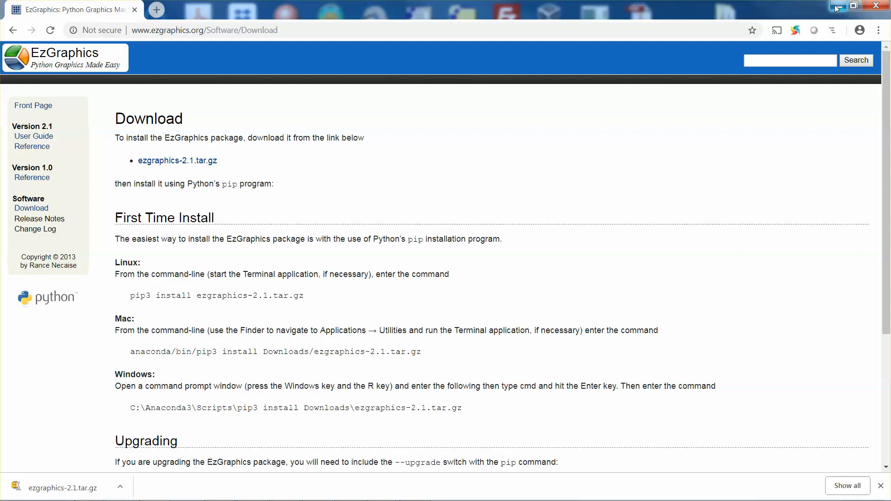
Minimize Chrome to reveal graphicsDemo00.py in the IDLE editor
left_click(878, 5)
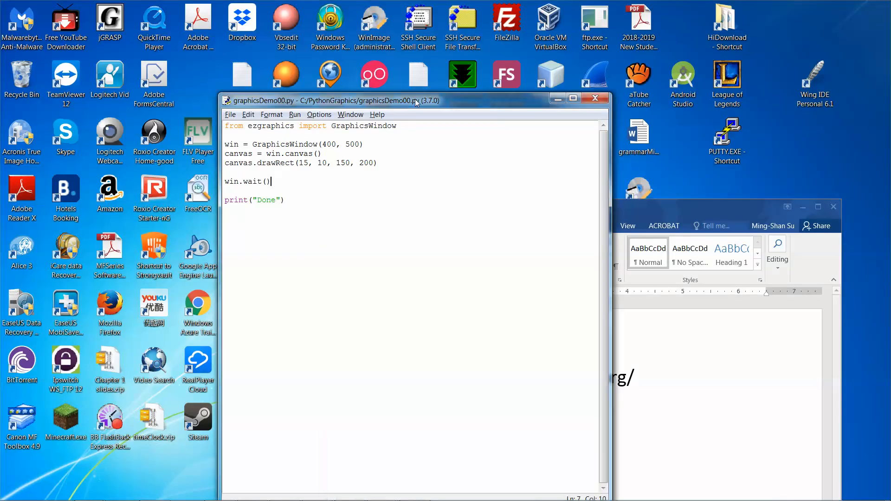
mouse_move(336, 149)
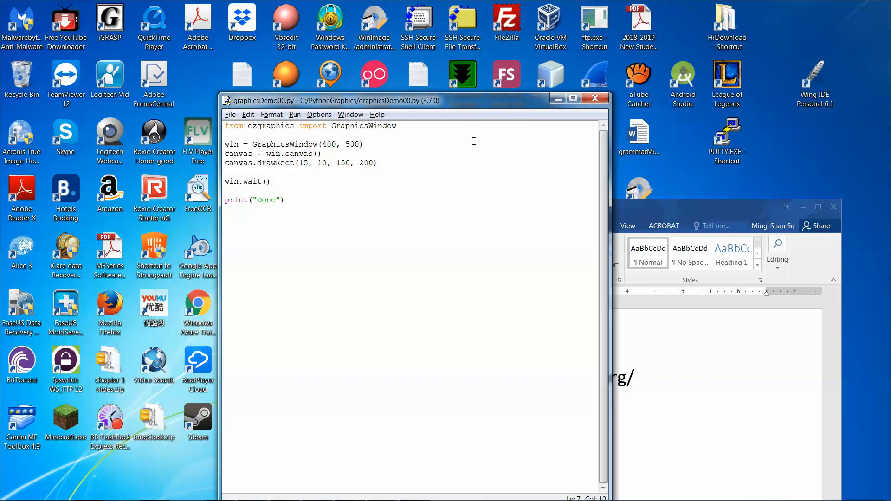
mouse_move(529, 294)
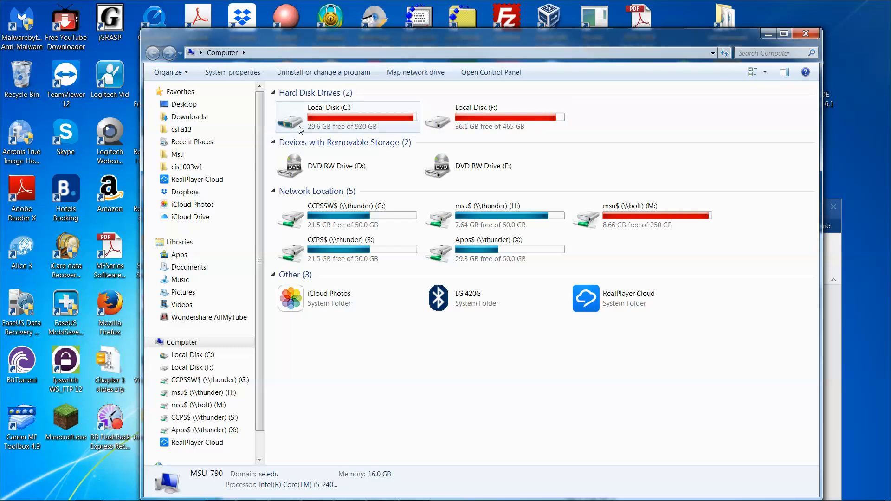
Paste ezgraphics.py into C:\PythonGraphics, then return to the IDLE script
double_click(346, 117)
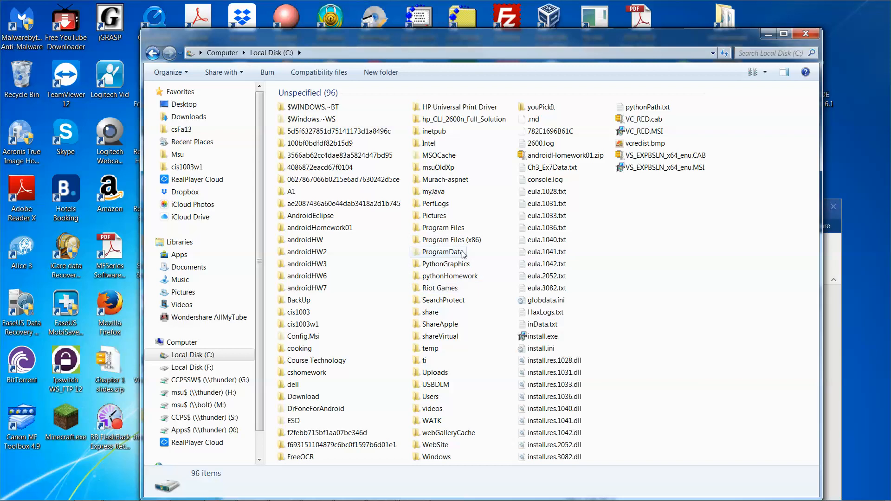
double_click(446, 264)
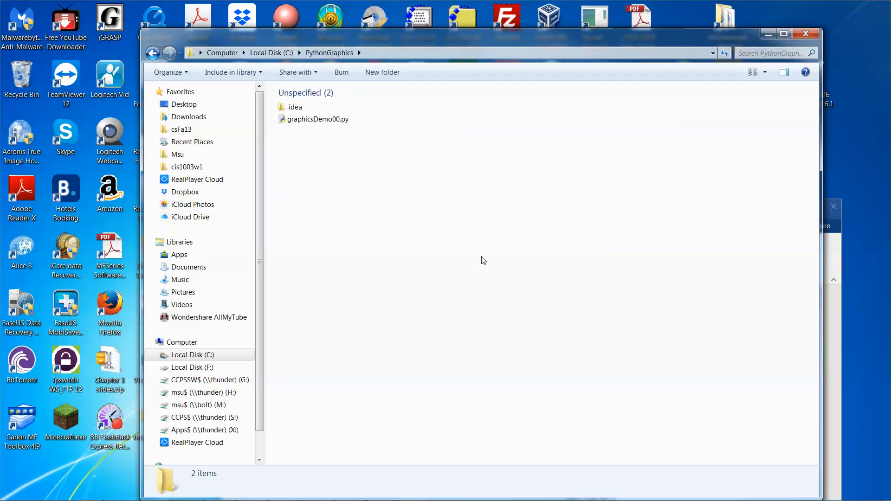
mouse_move(302, 159)
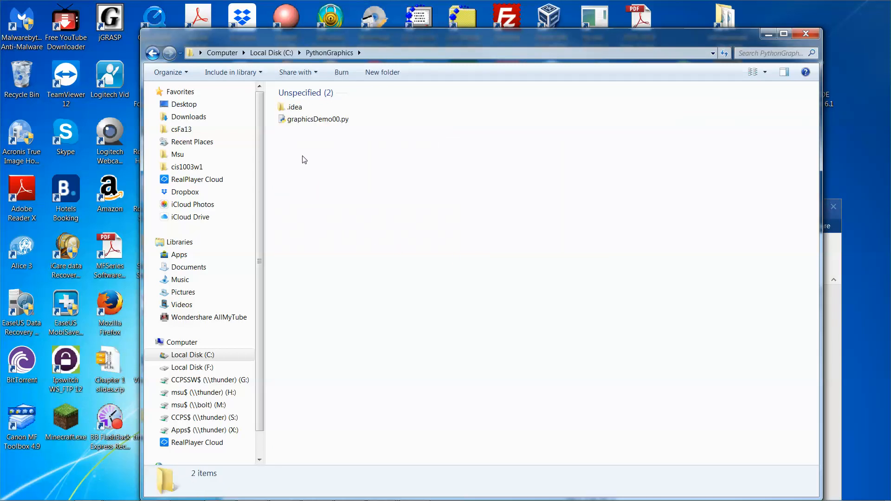
right_click(302, 159)
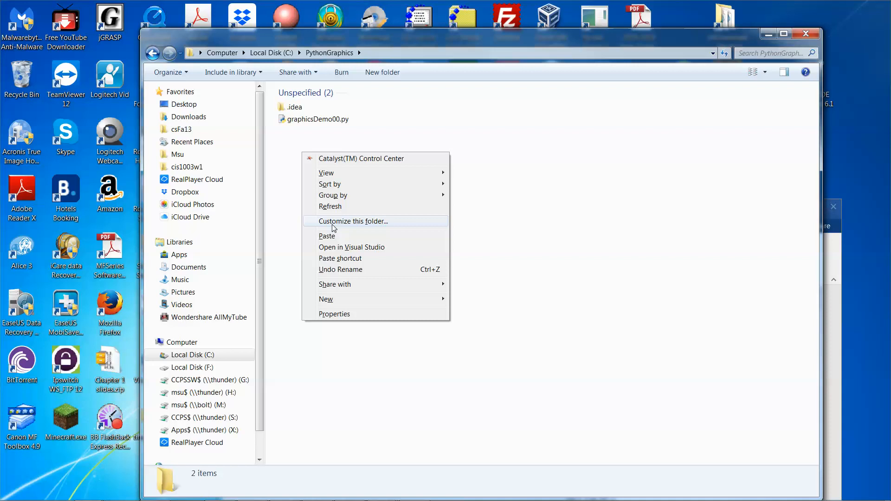
left_click(326, 236)
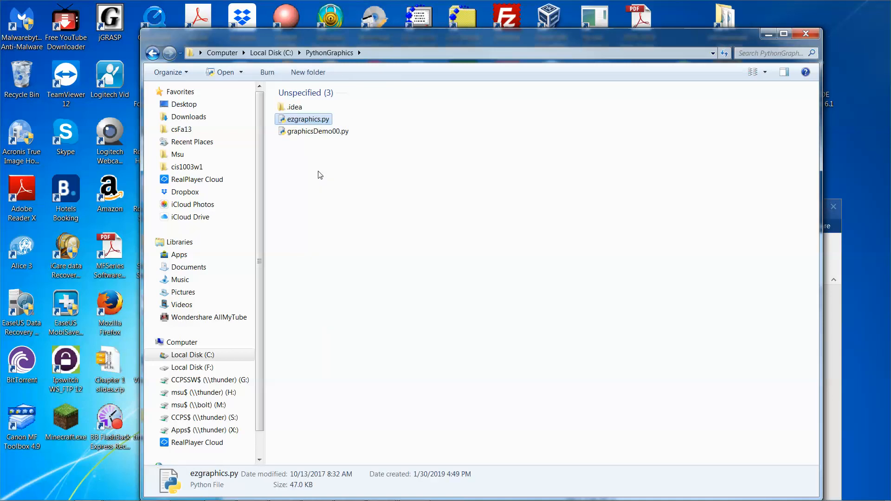
mouse_move(745, 62)
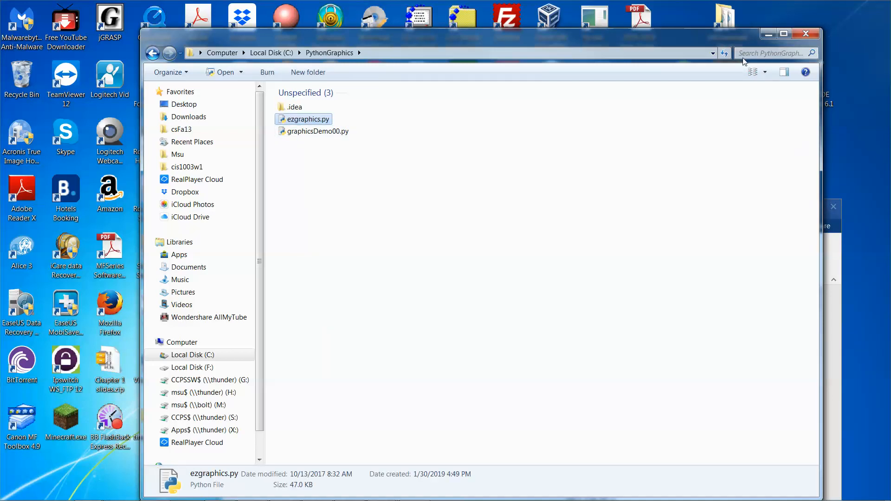
double_click(318, 131)
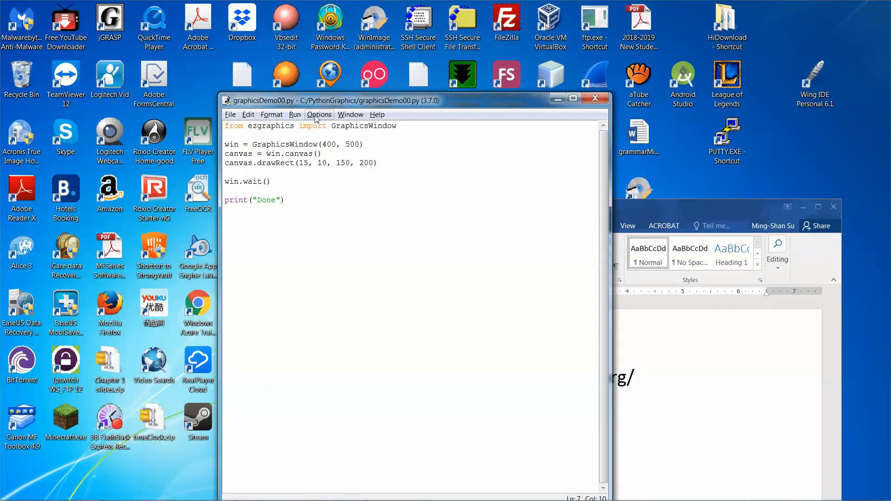
Run graphicsDemo00.py with Run Module to open the rectangle graphics window
left_click(294, 115)
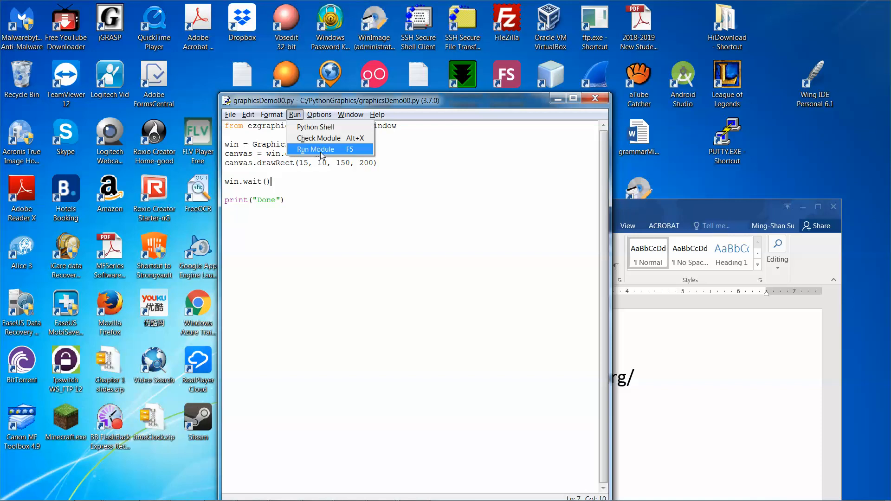
left_click(317, 149)
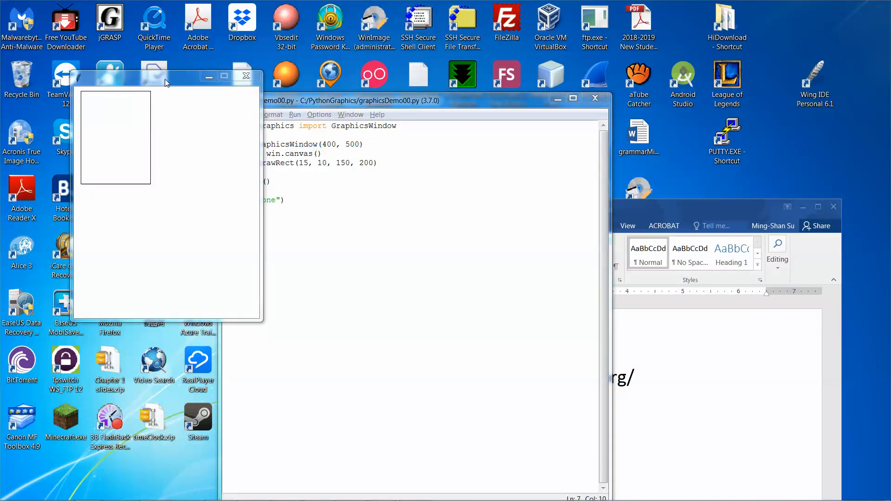